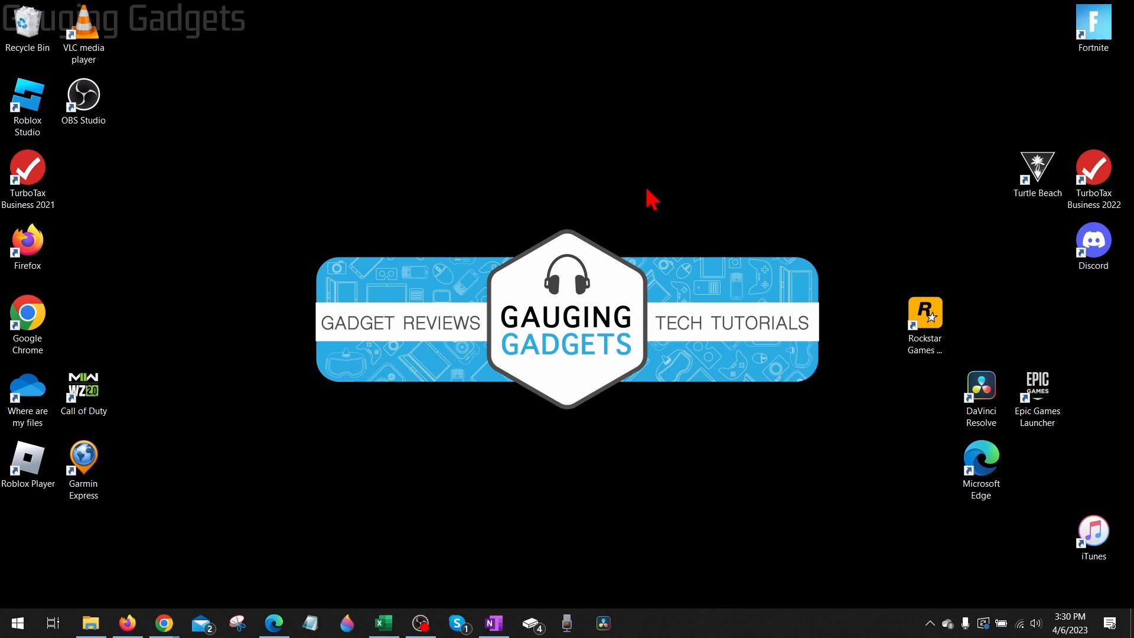
mouse_move(518, 170)
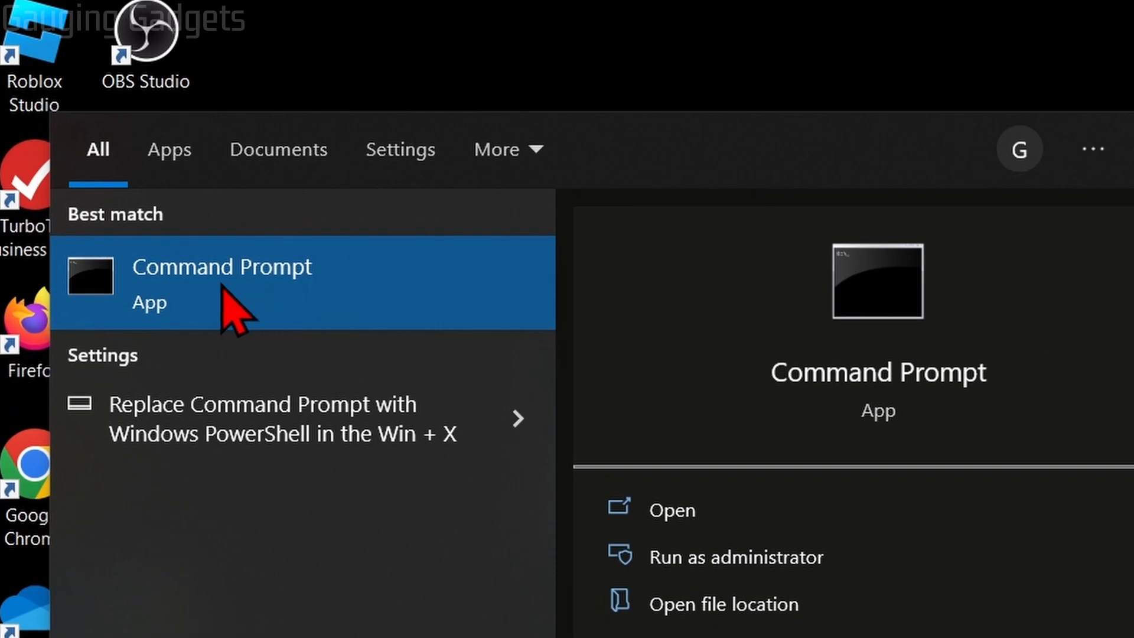
- Launch Command Prompt from the Start menu search results
click(222, 282)
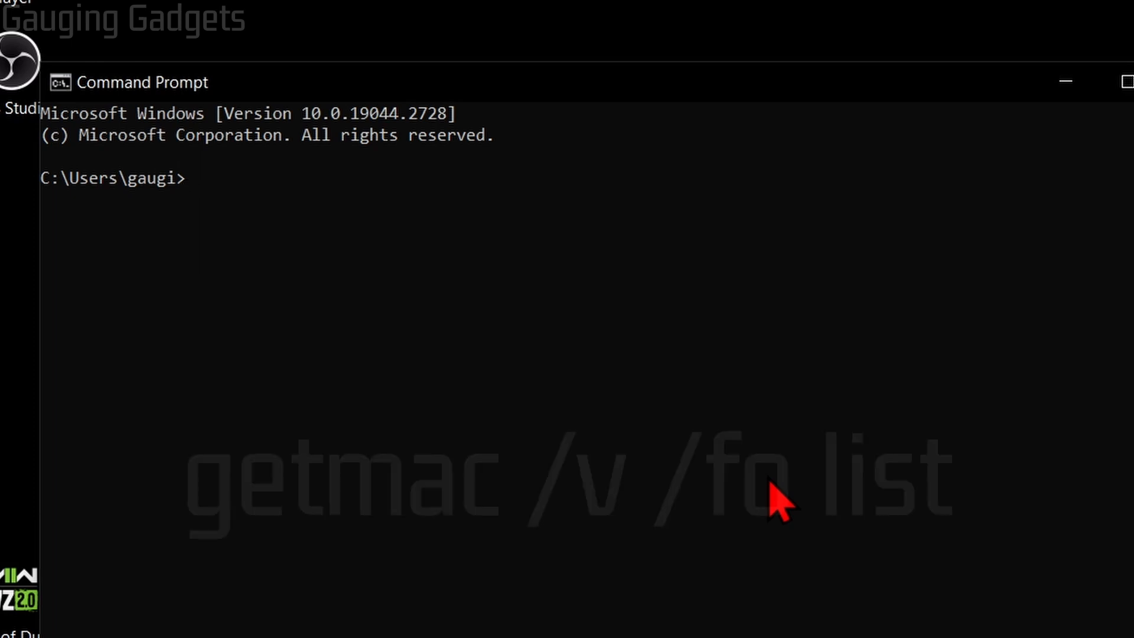
- Run getmac /v /fo list to show every adapter's connection name and MAC address
text(getmac)
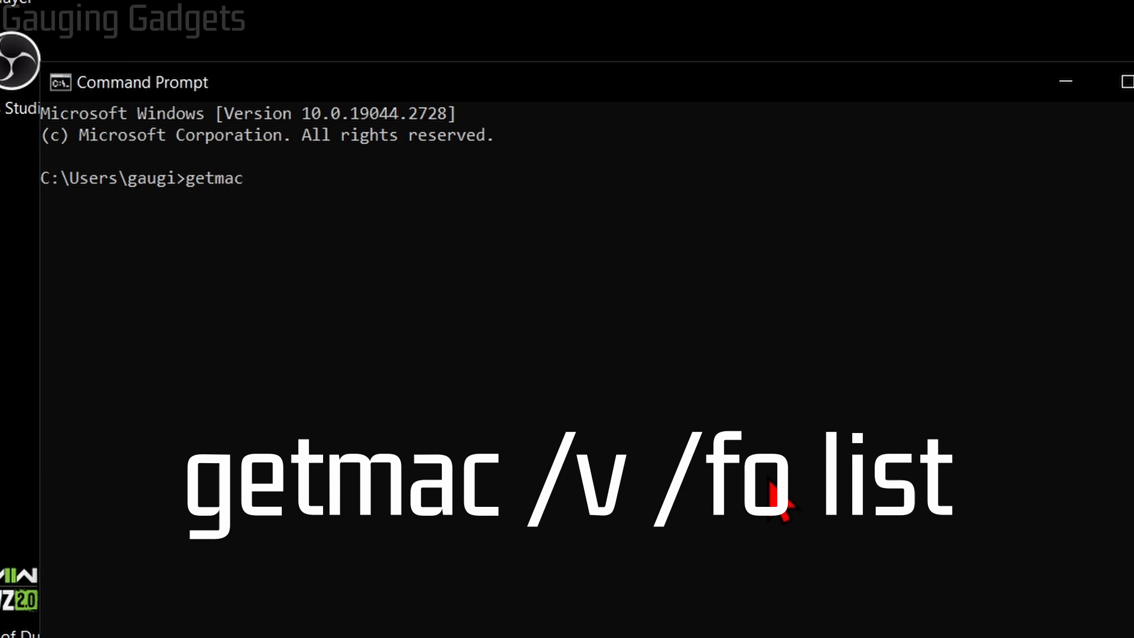
text(/v /)
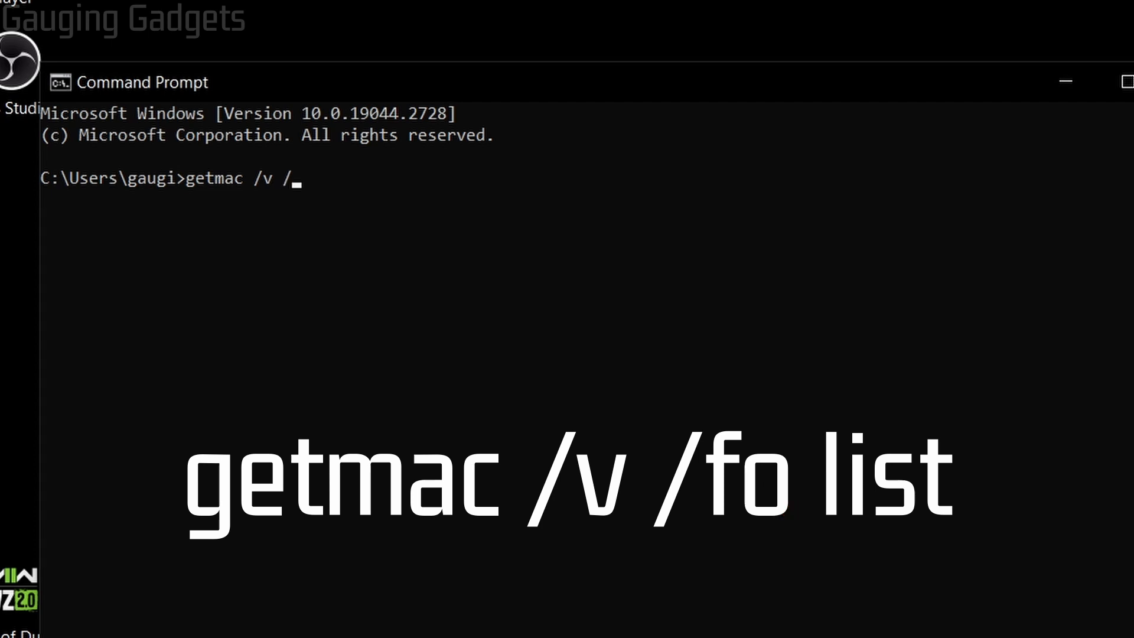
text(fo list)
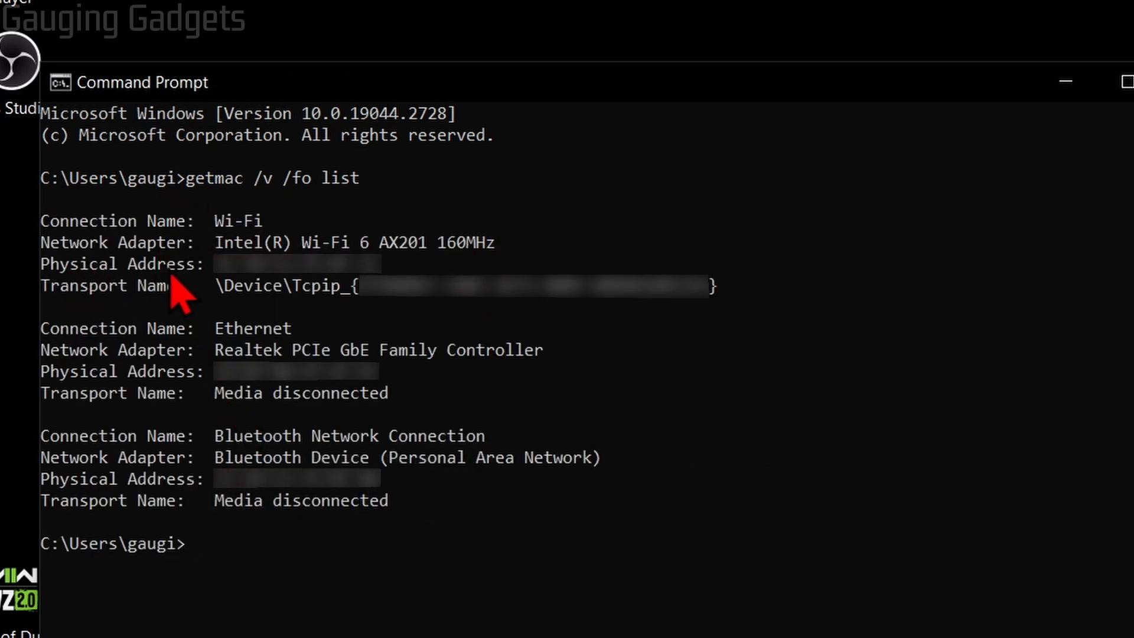
mouse_move(337, 396)
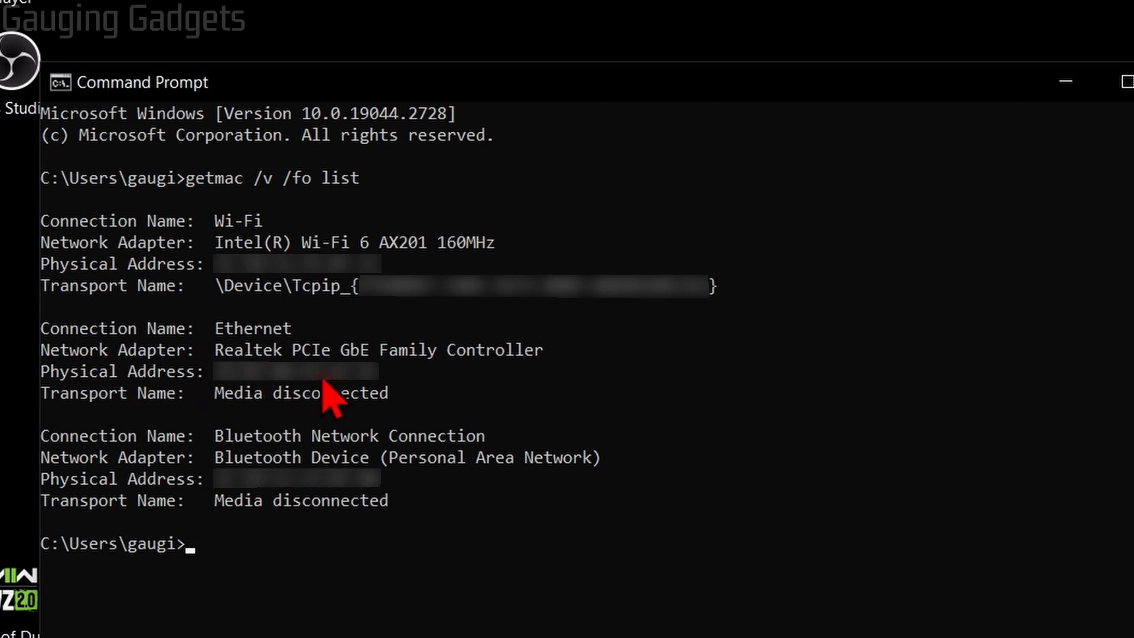
mouse_move(246, 249)
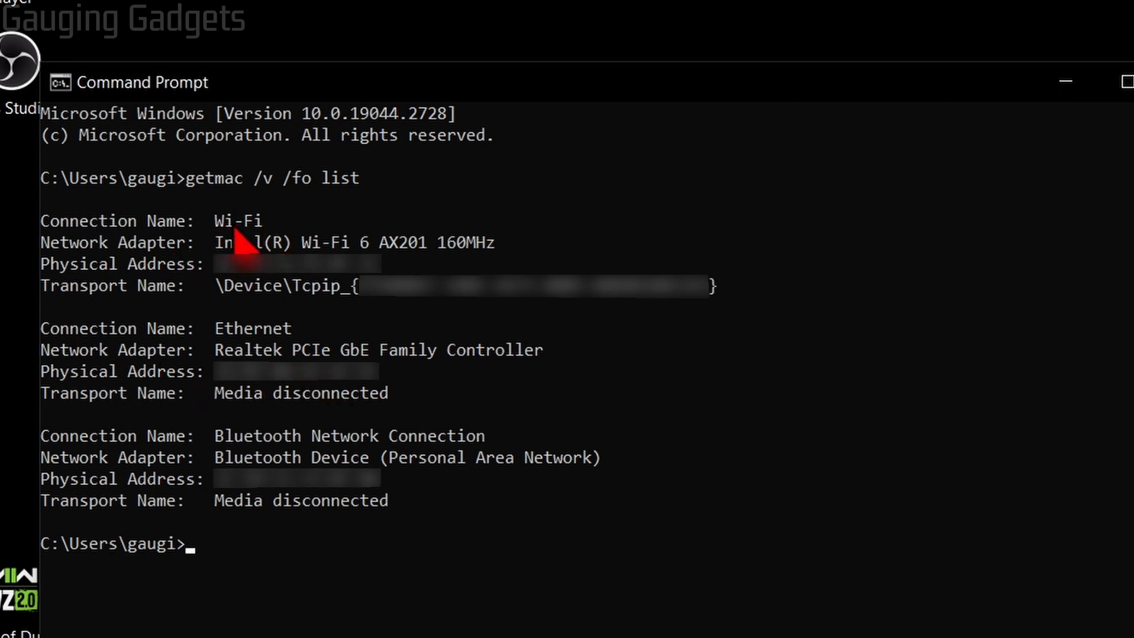
mouse_move(127, 290)
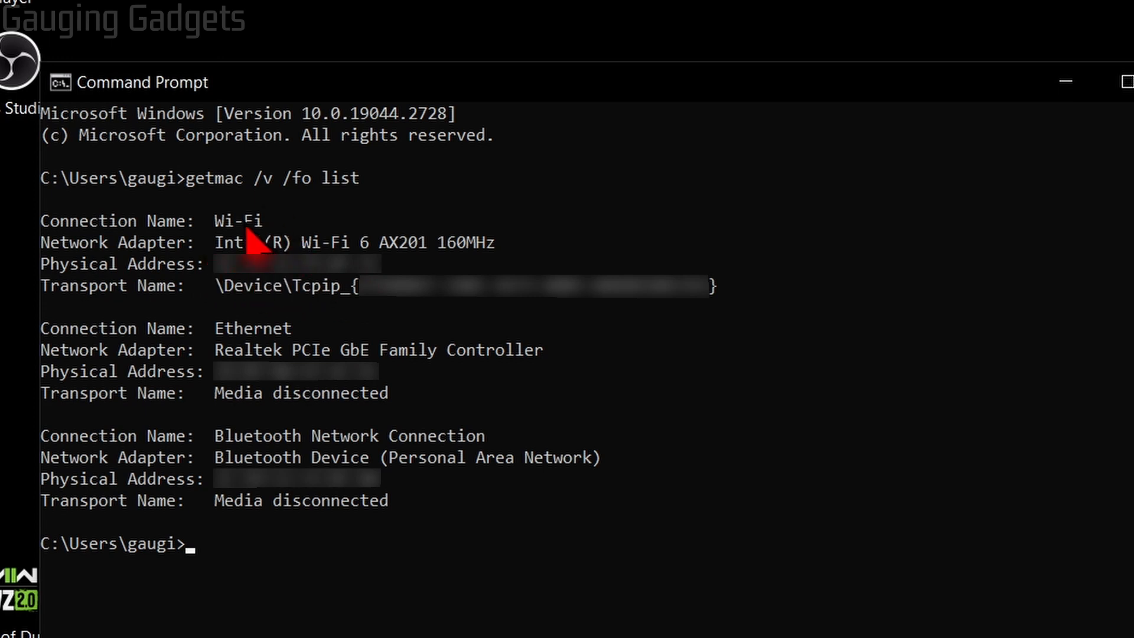
mouse_move(218, 369)
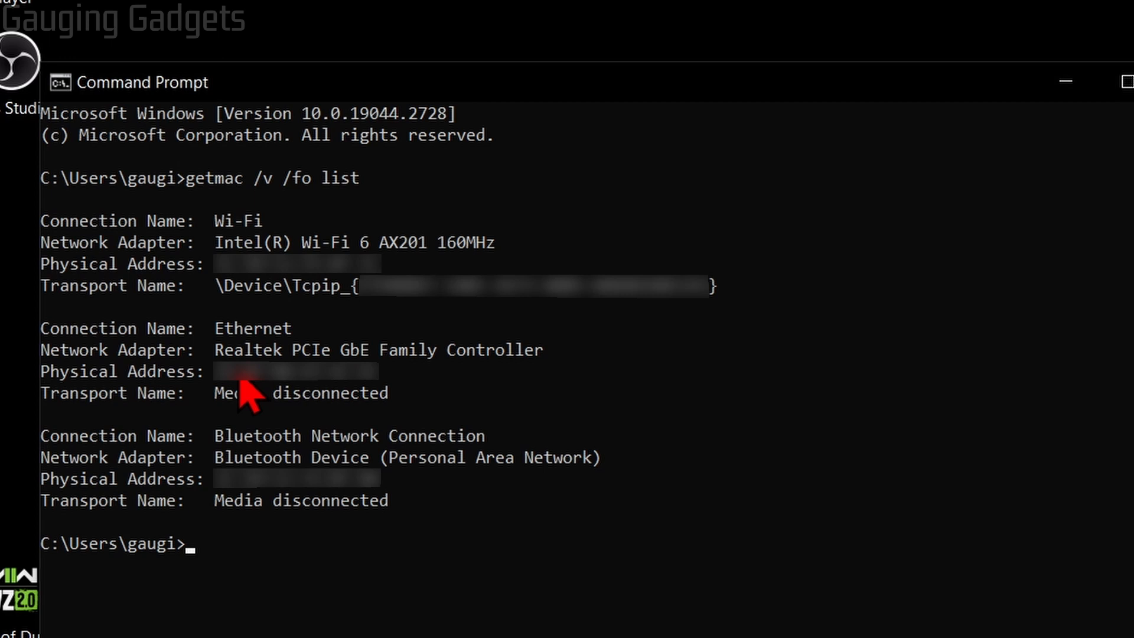
mouse_move(231, 510)
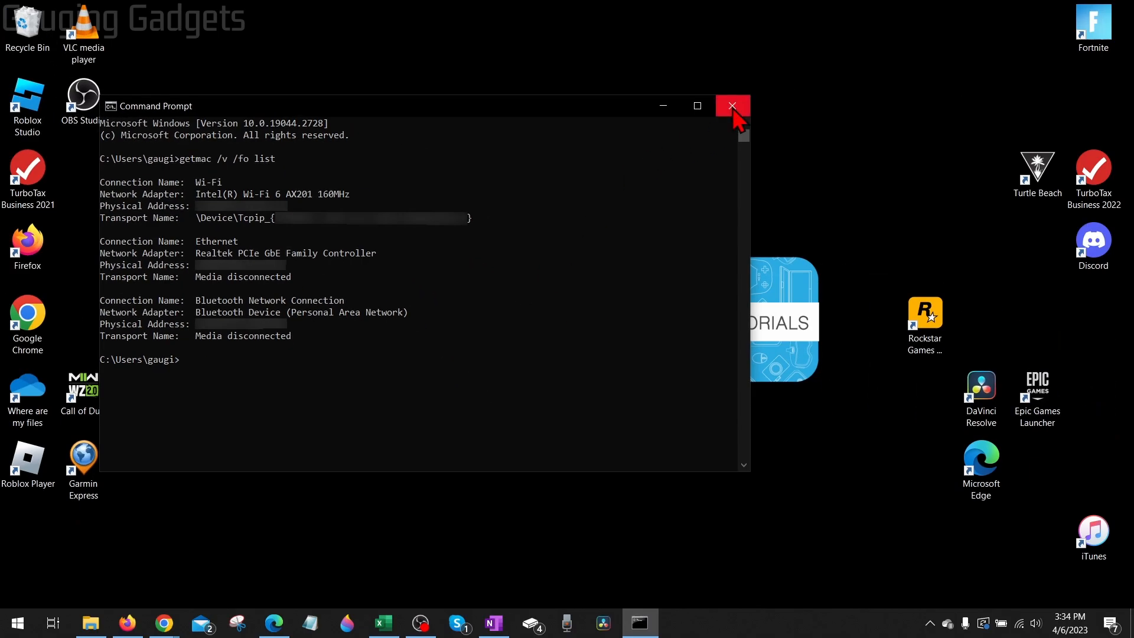
- Close the Command Prompt window, returning to the desktop
click(732, 106)
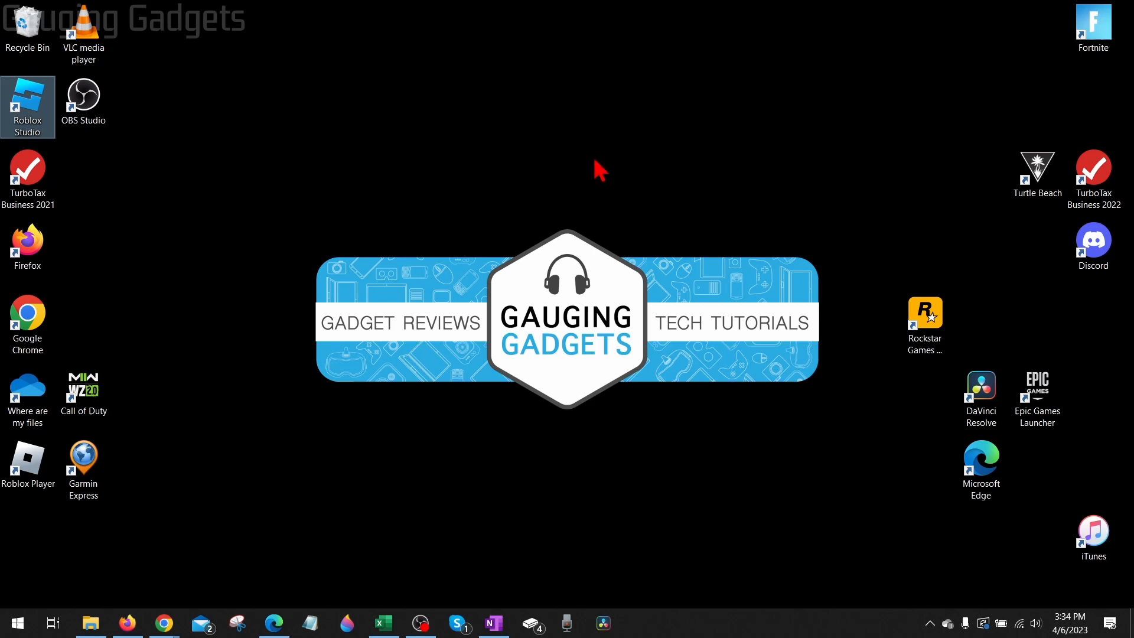